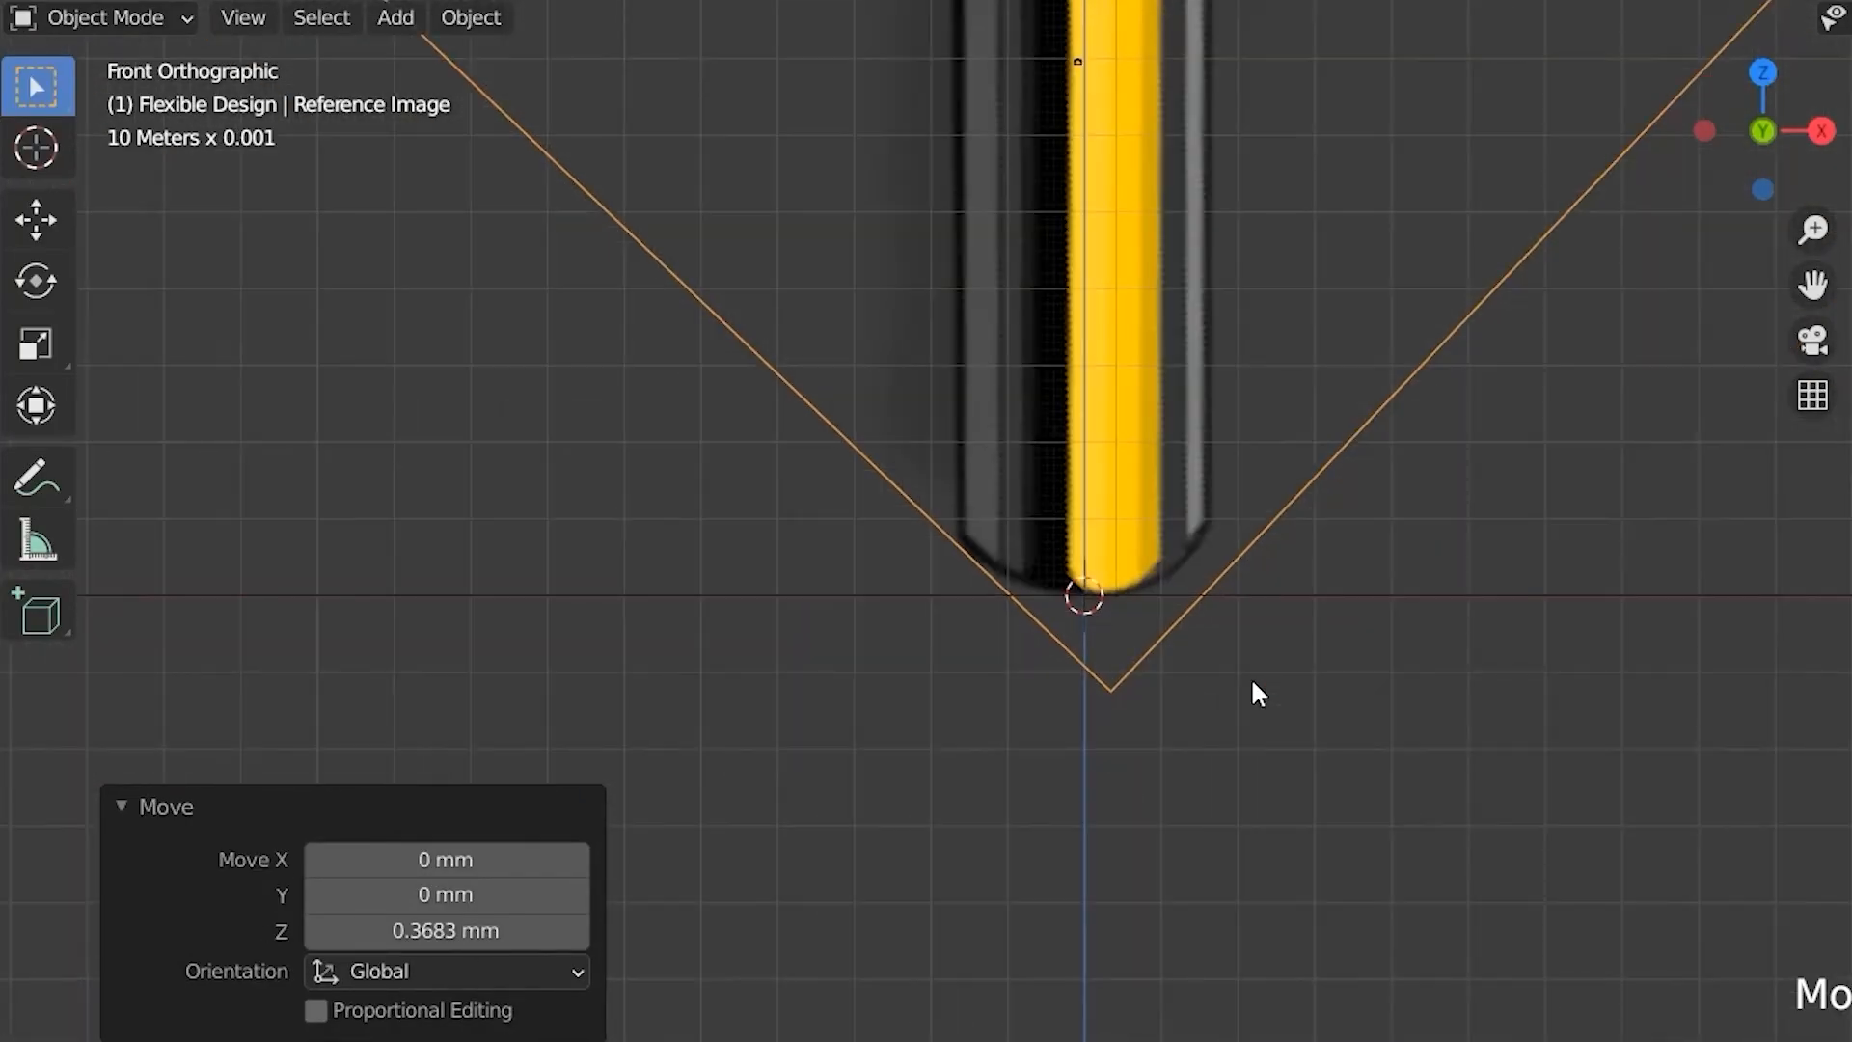
# - Open the Add menu to reach the list of mesh objects
pyautogui.click(394, 17)
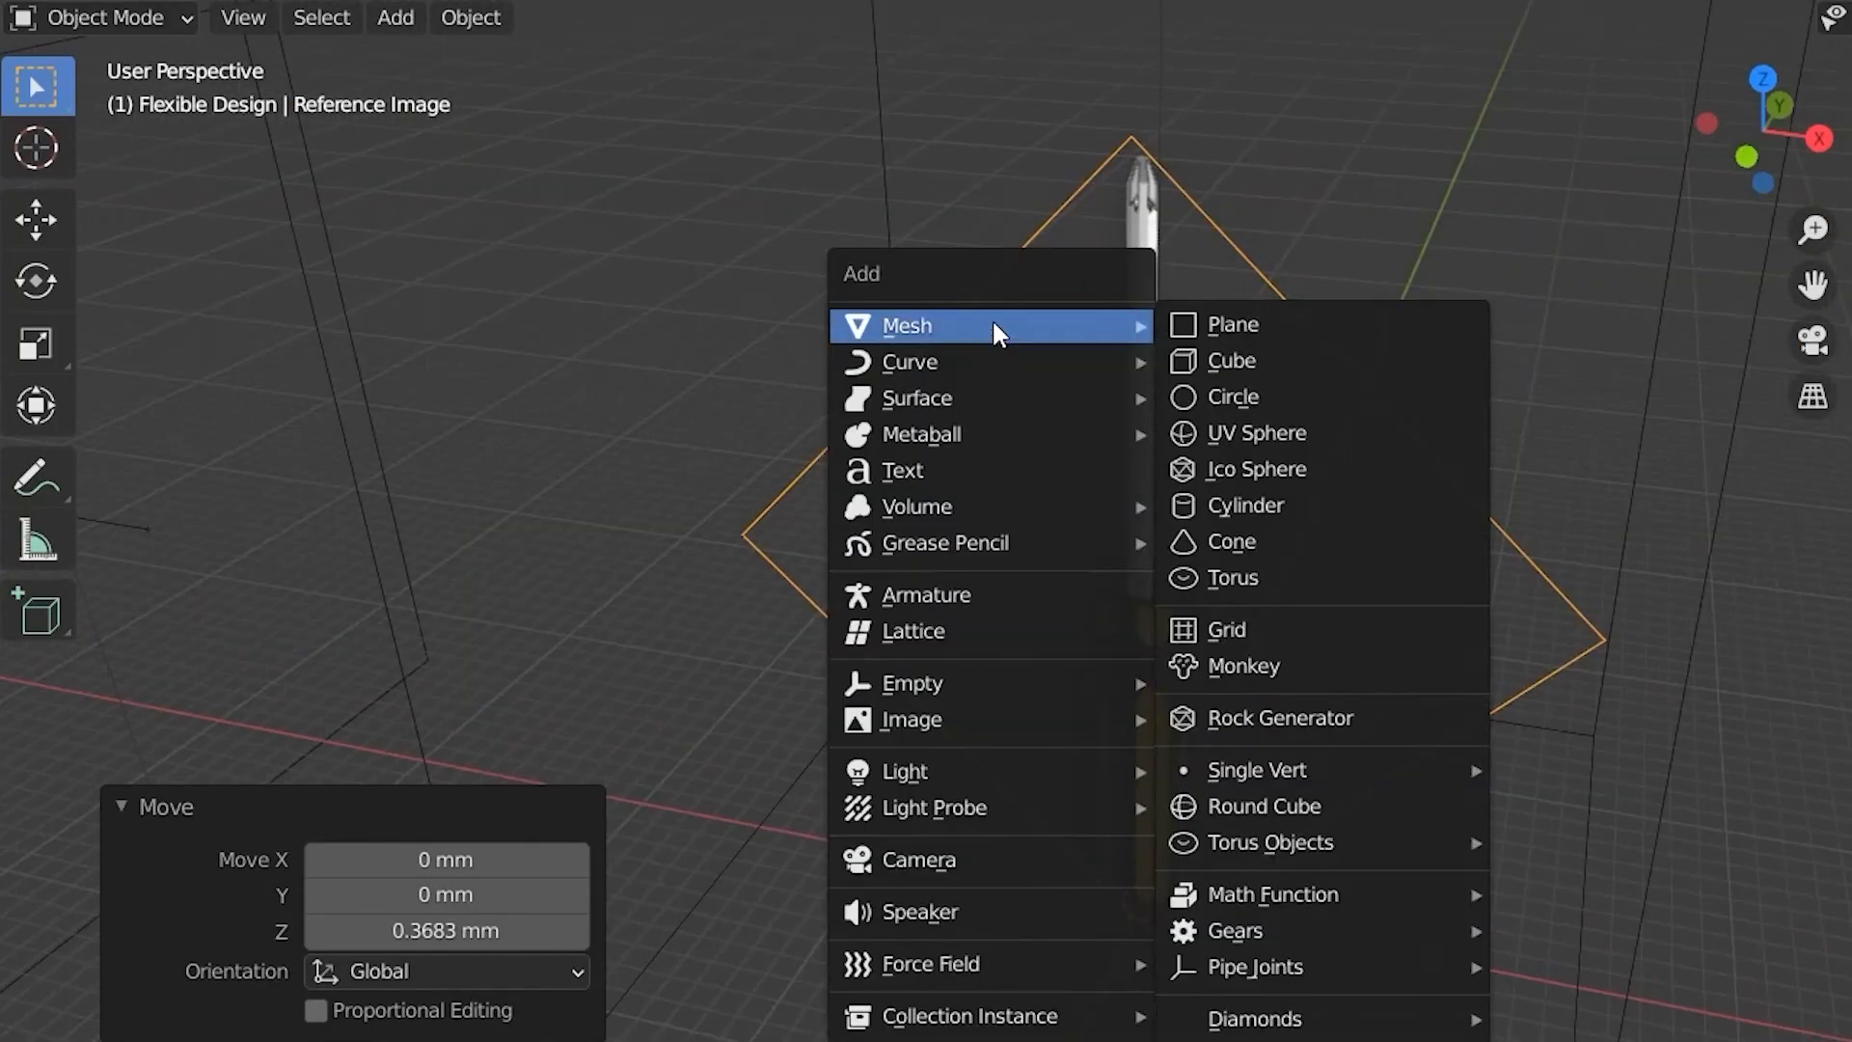
# - Add the tracing mesh and set the profile's end vertex X to 0
pyautogui.click(1230, 325)
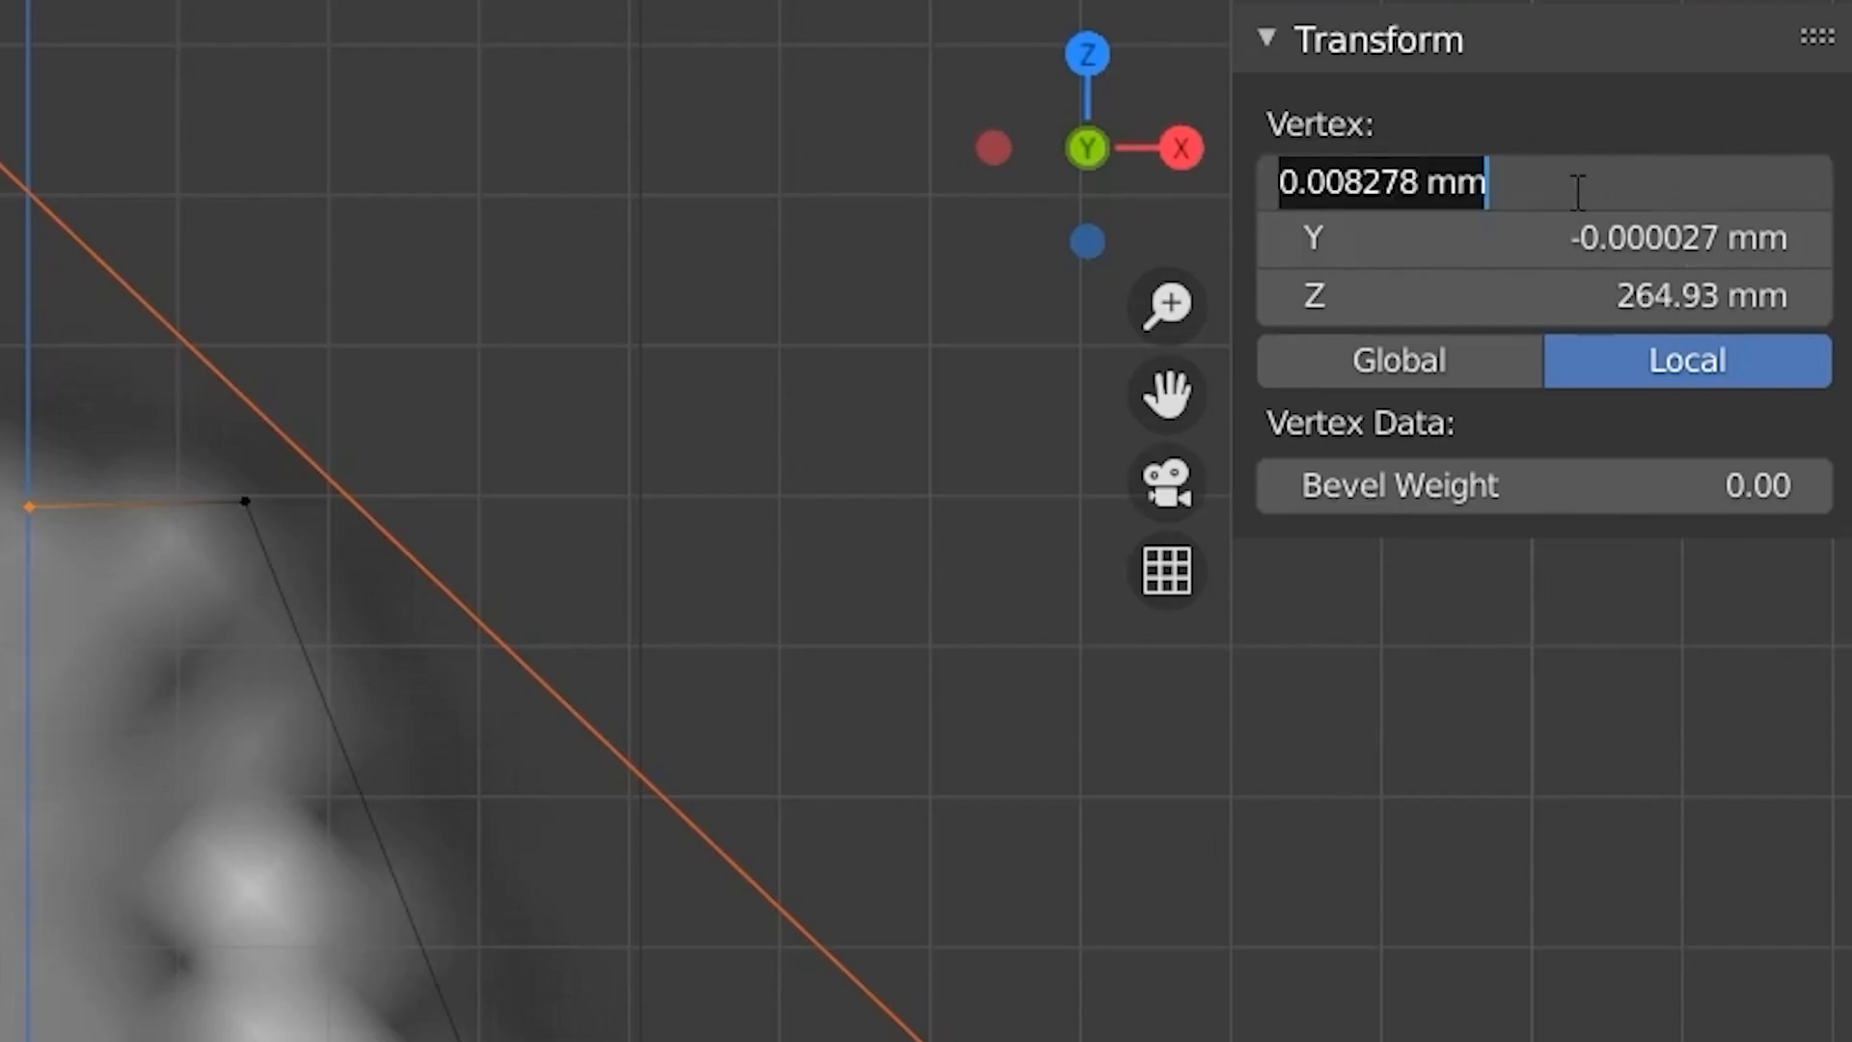
pyautogui.write('0')
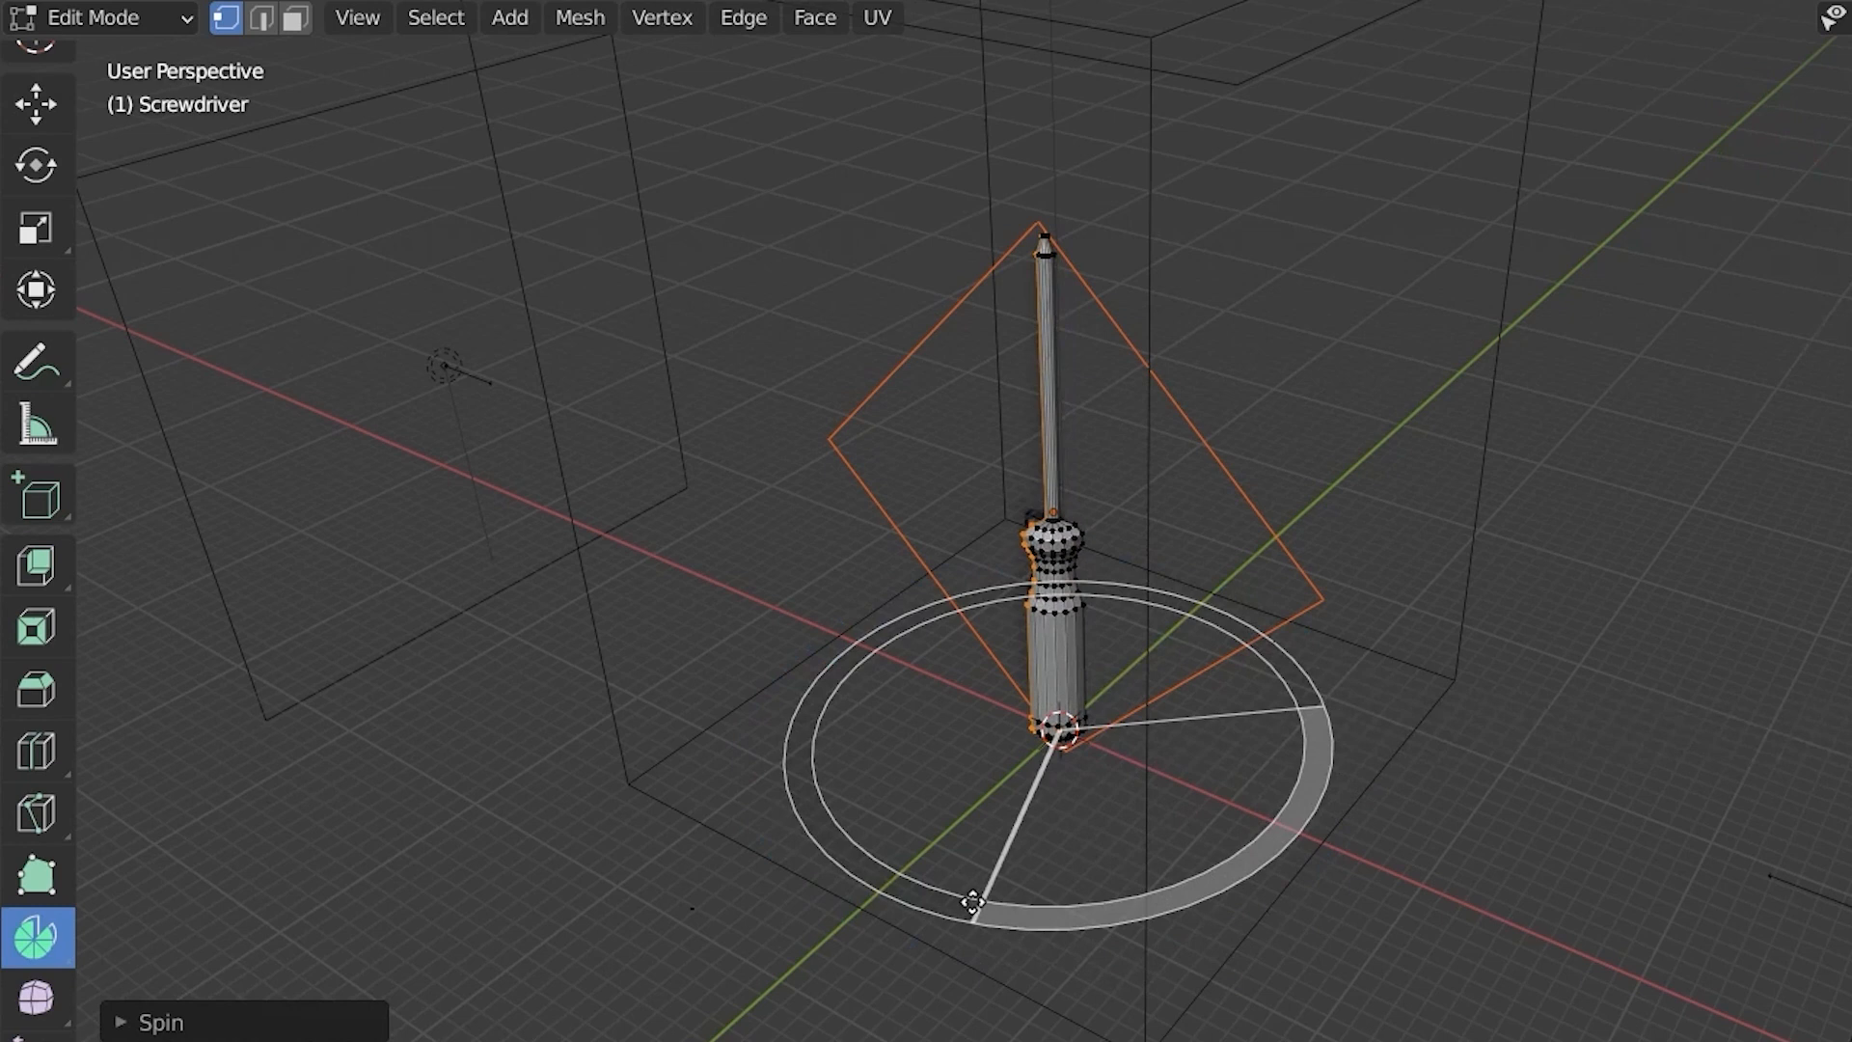
# - Sweep the screwdriver profile a full 360° around the Z axis with the Spin gizmo
pyautogui.moveTo(974, 904); pyautogui.dragTo(1193, 609)
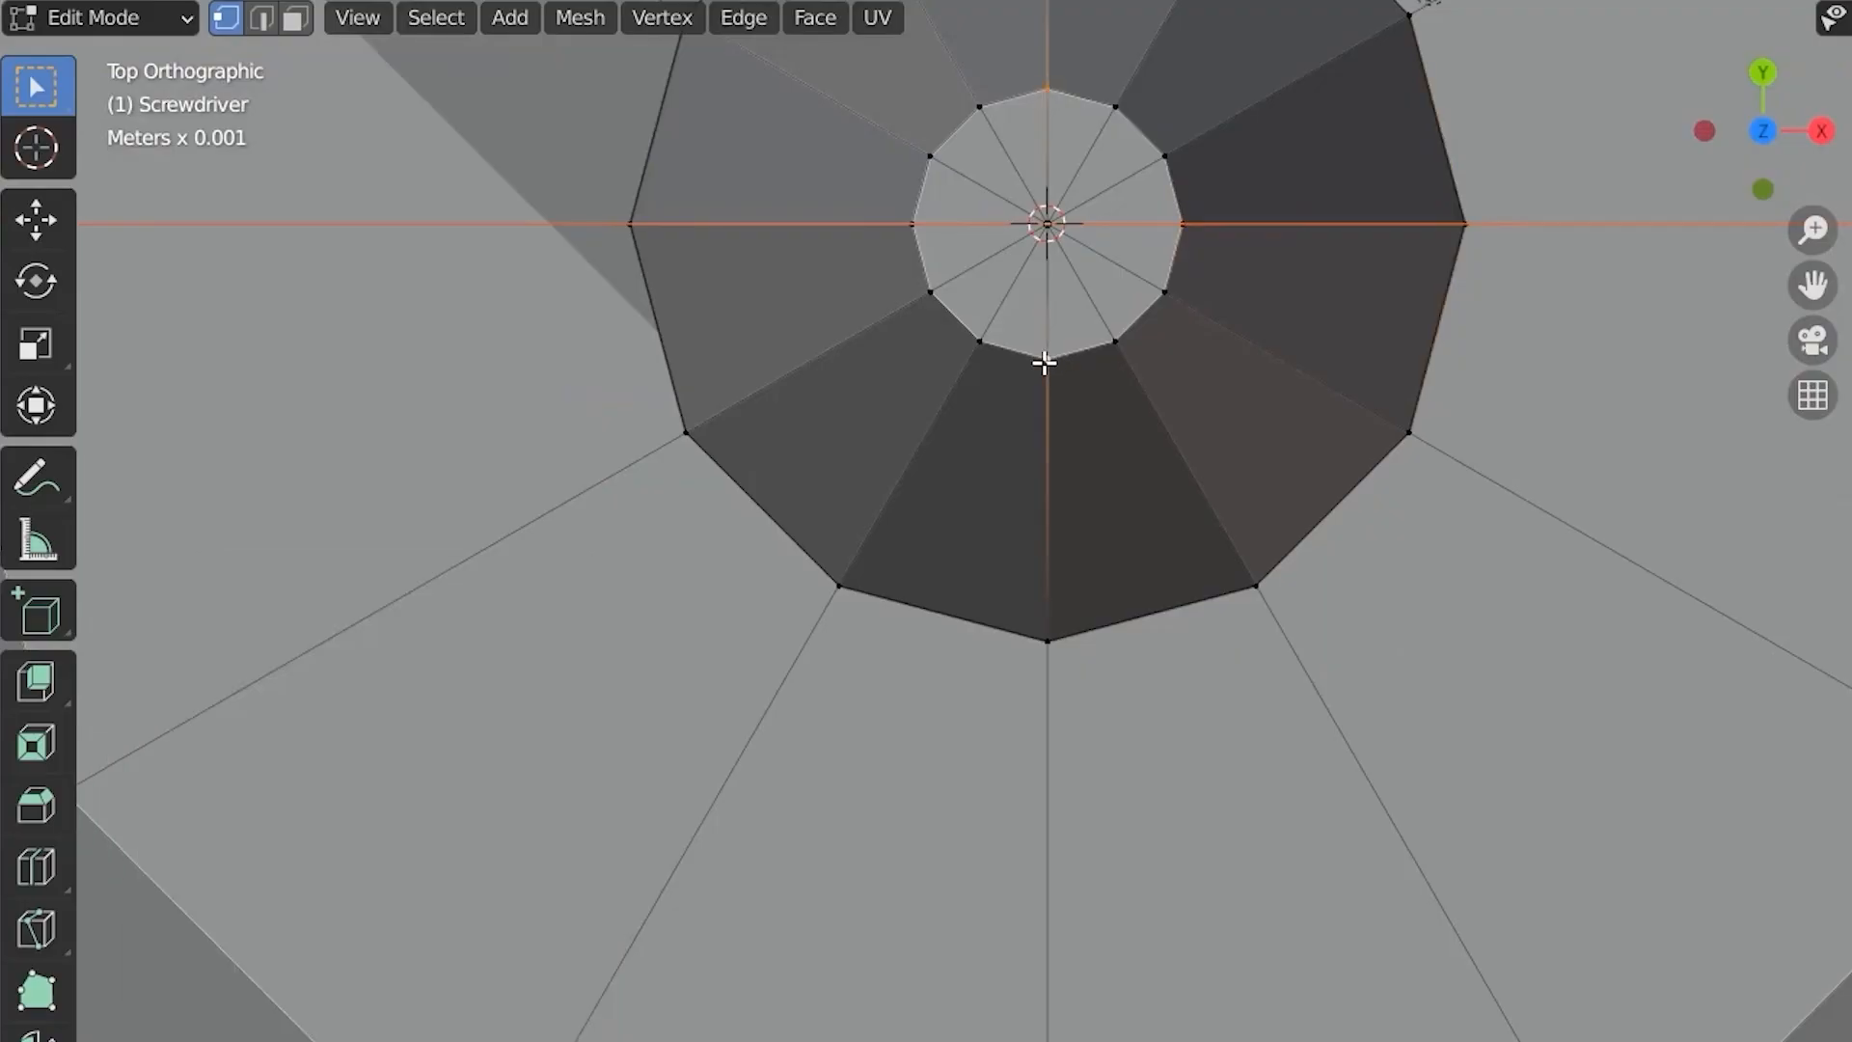
pyautogui.moveTo(984, 258)
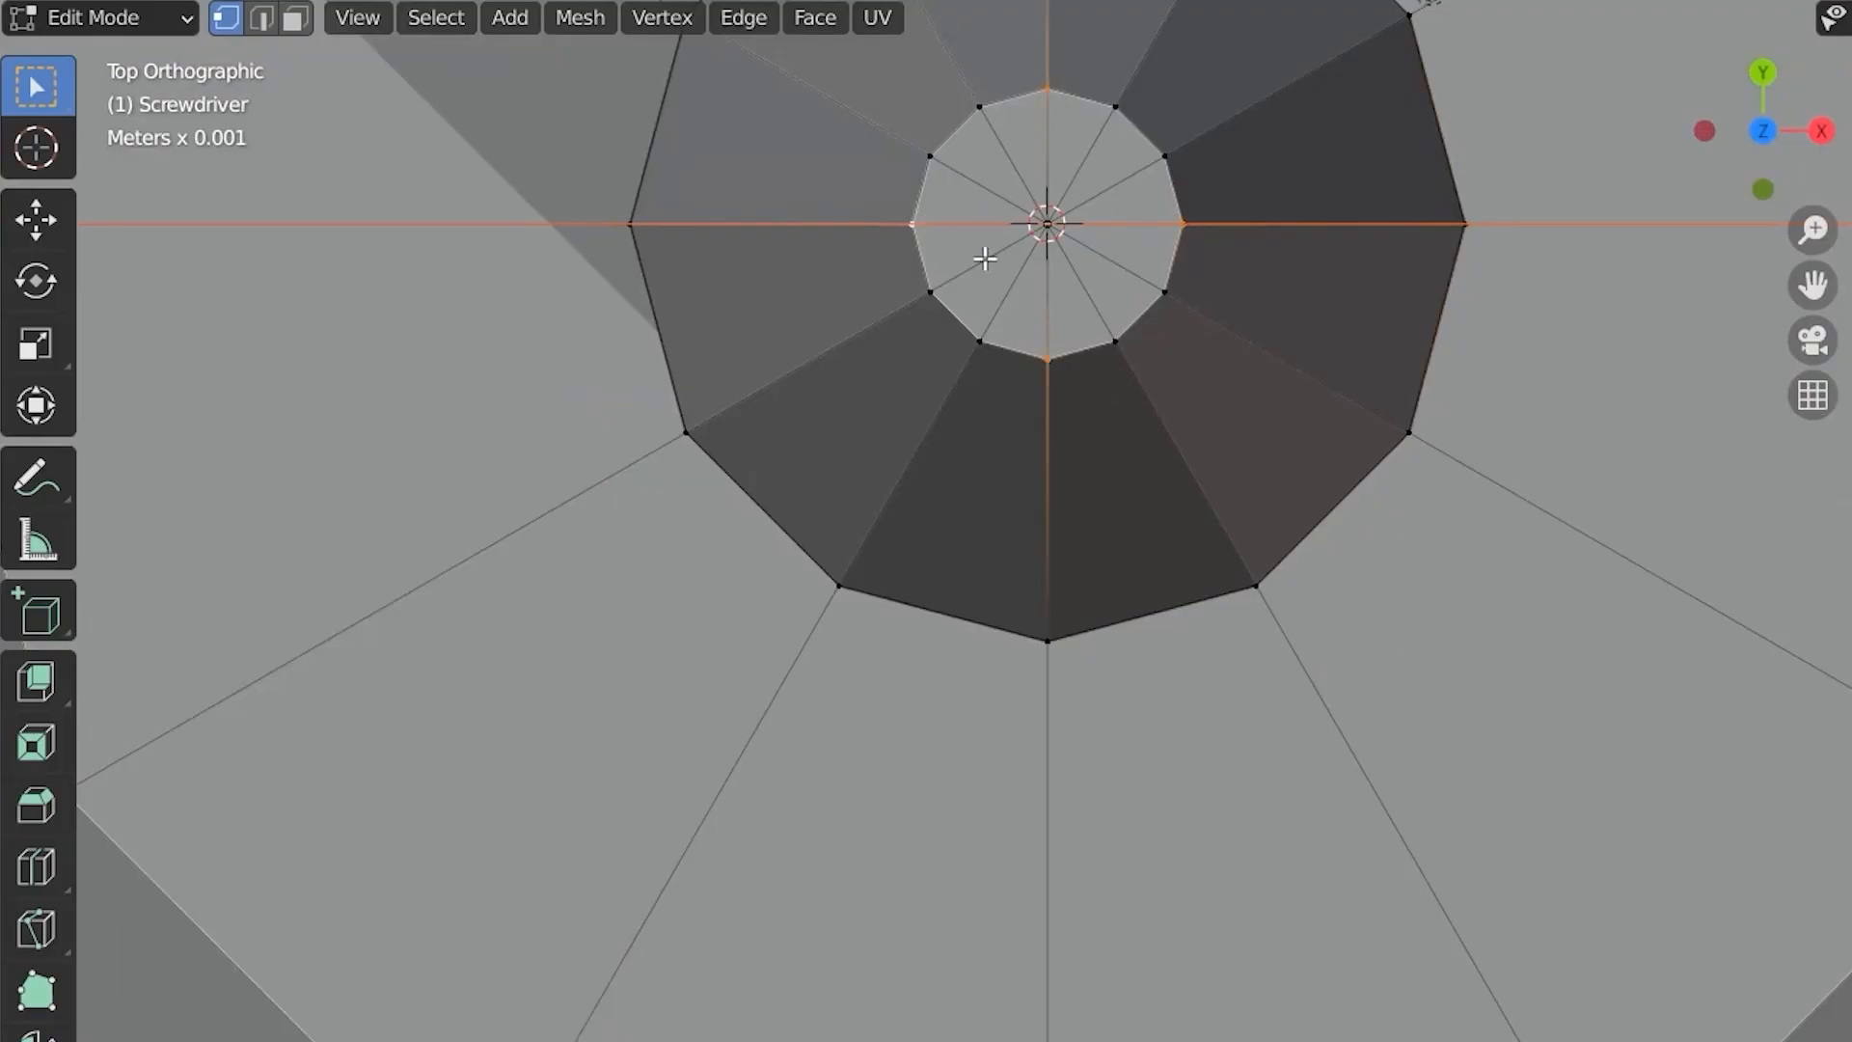